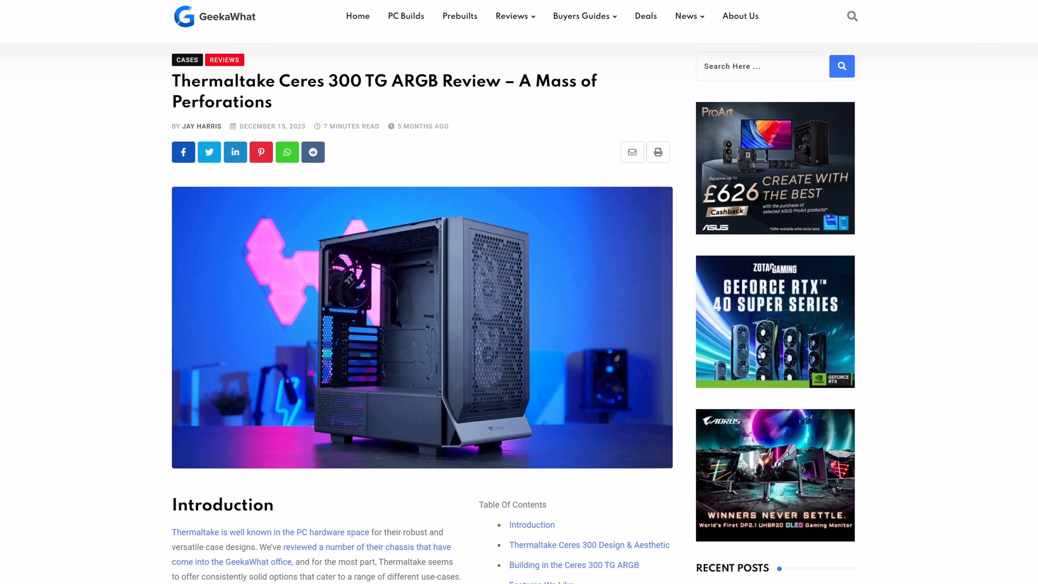
scroll(down, 3)
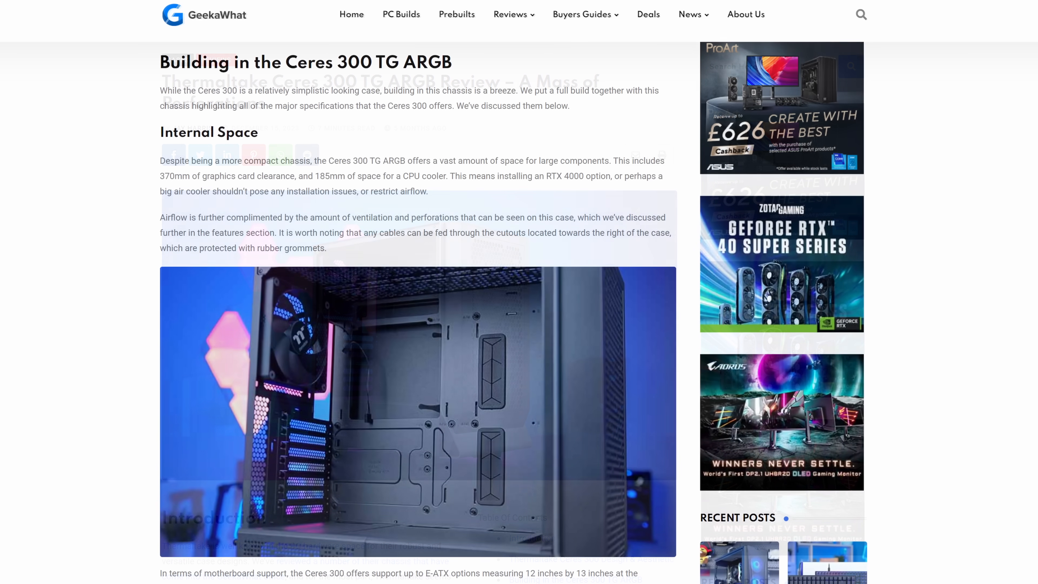